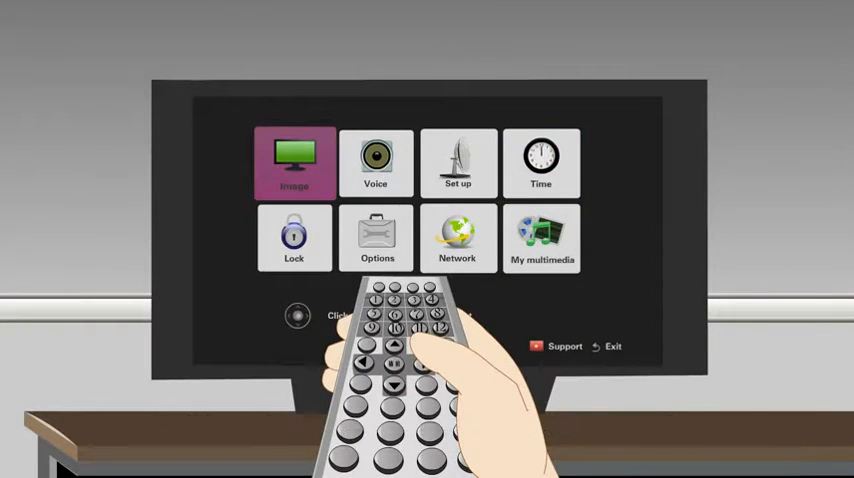
Open the new booking form's Base info tab and begin entering test1's member limit of 8.
click(294, 162)
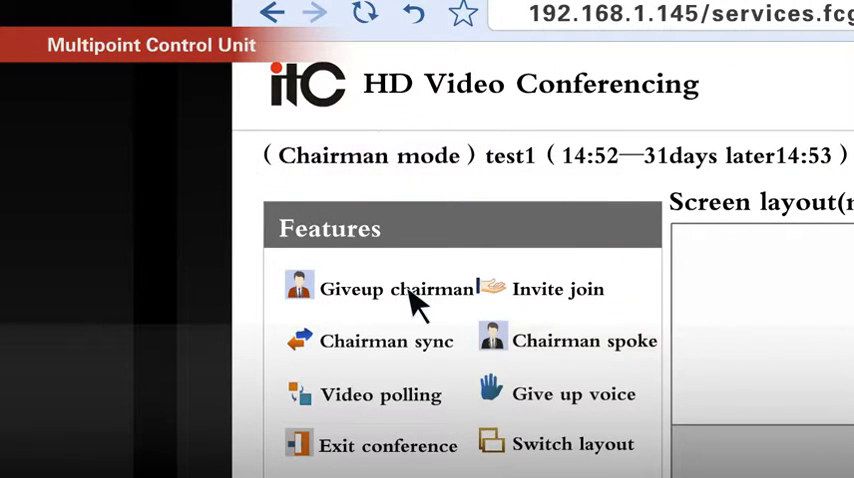
click(392, 289)
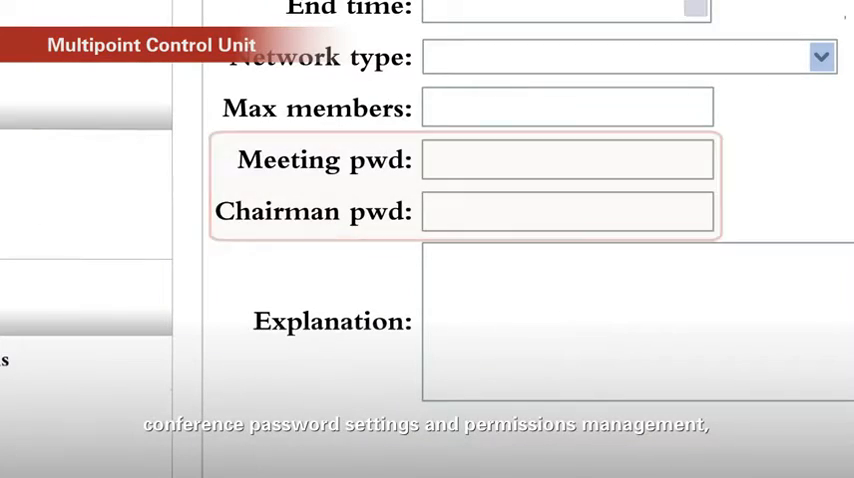
scroll(down, 3)
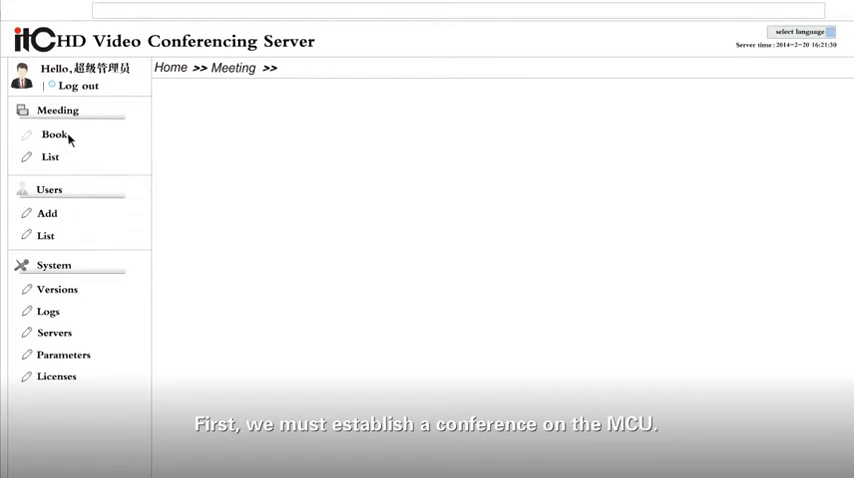
click(54, 134)
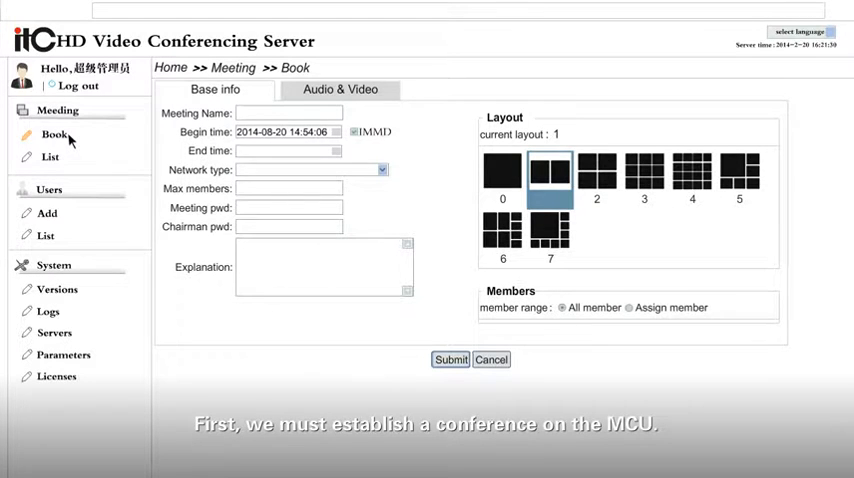
click(45, 213)
text(test1)
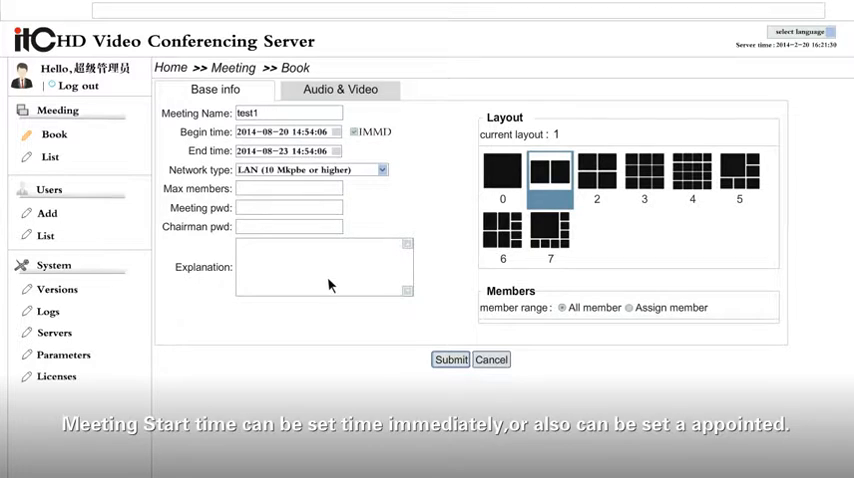
click(630, 308)
text(test meeting)
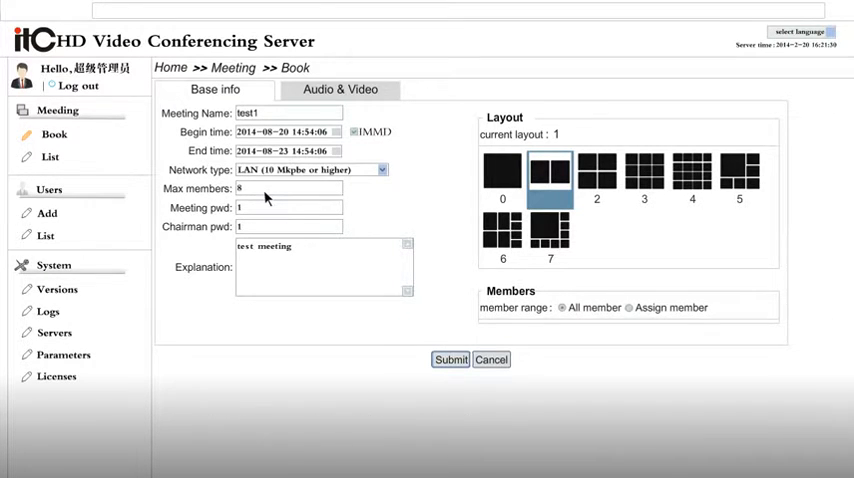
Choose 1920x1080 from the Major stream video Resolution dropdown on the Audio & Video tab.
click(338, 89)
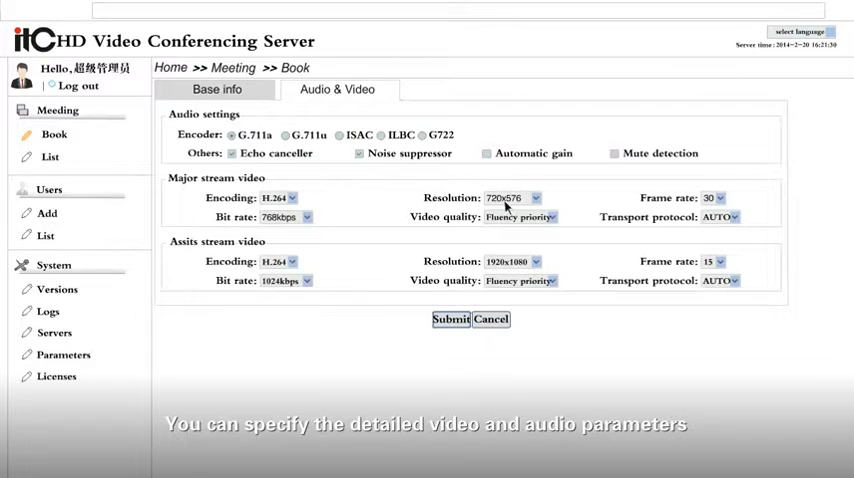
click(527, 197)
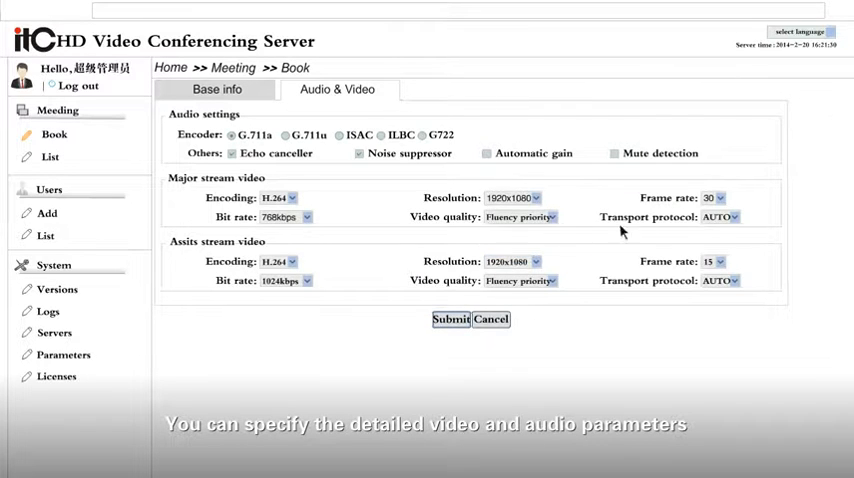
click(723, 197)
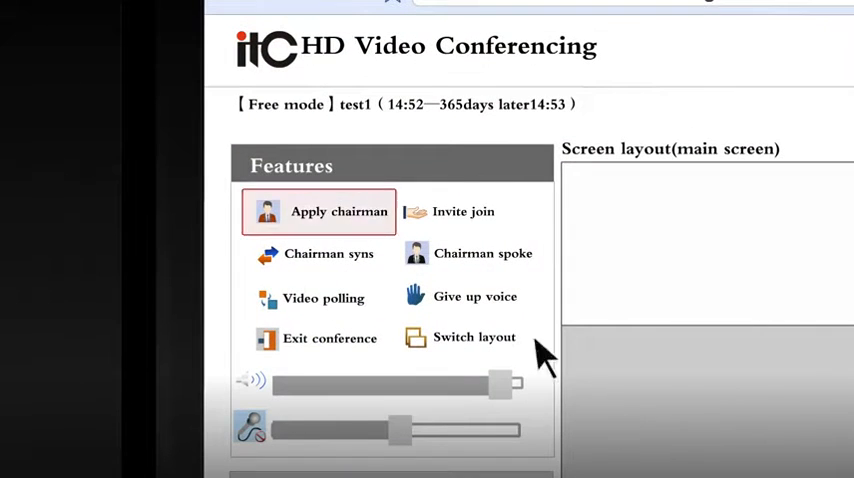
Apply for chairman of test1 and submit the chairman password.
click(338, 211)
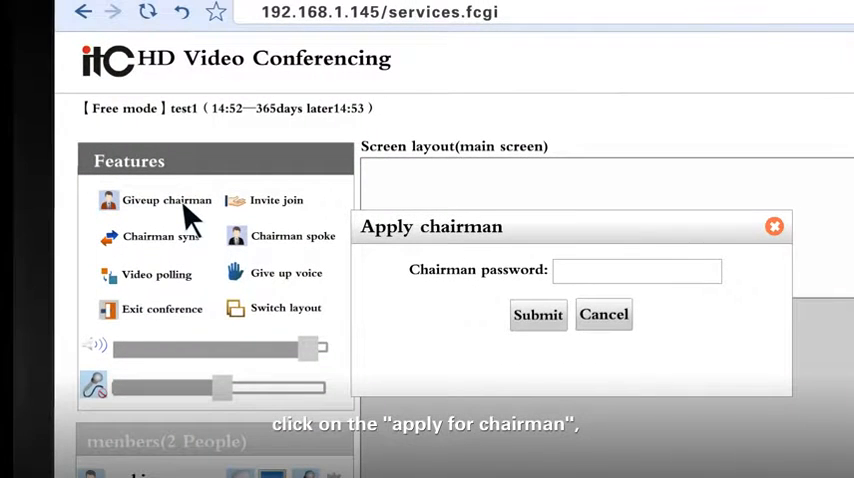
click(538, 314)
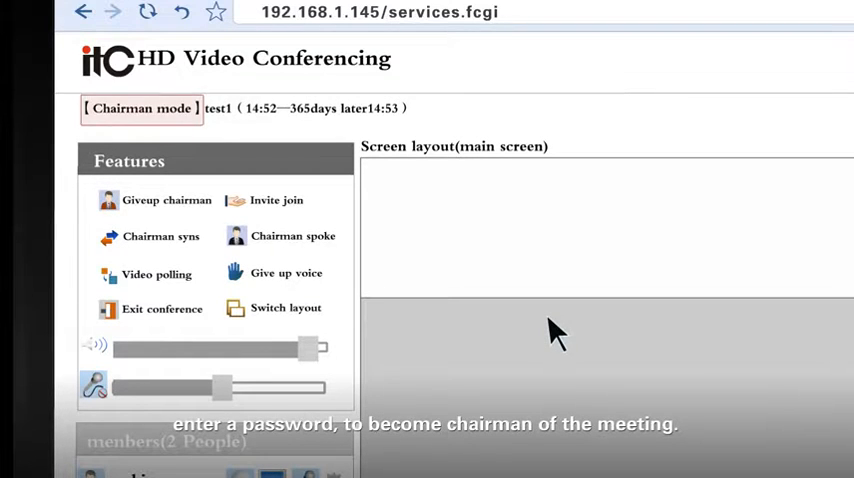
Open the Invite join venue list and invite a listed venue into test1.
click(276, 199)
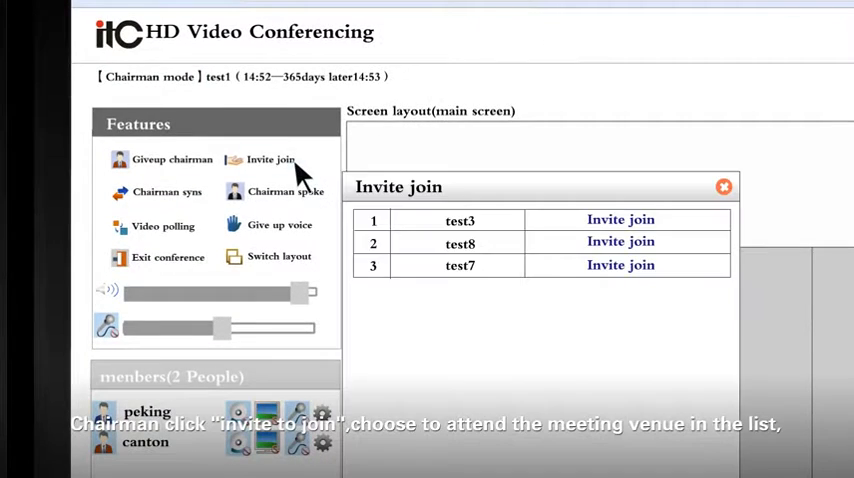
click(620, 265)
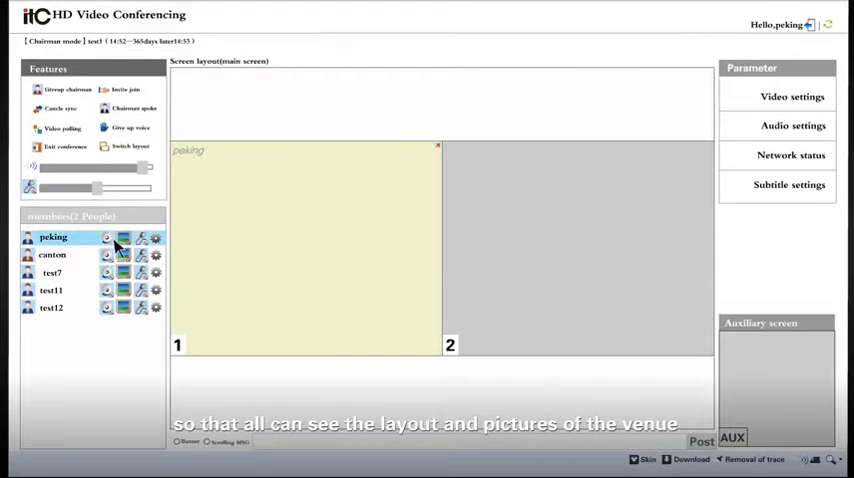
Turn on Chairman spoke so peking fills the main layout.
click(126, 274)
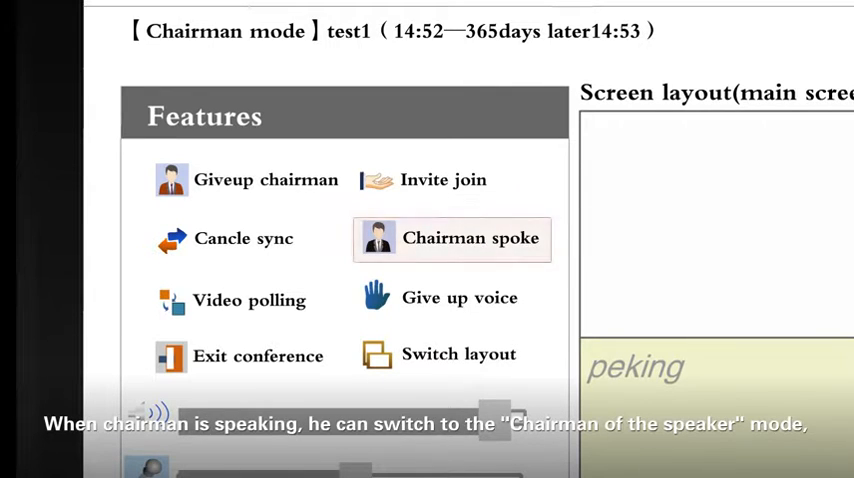
click(450, 239)
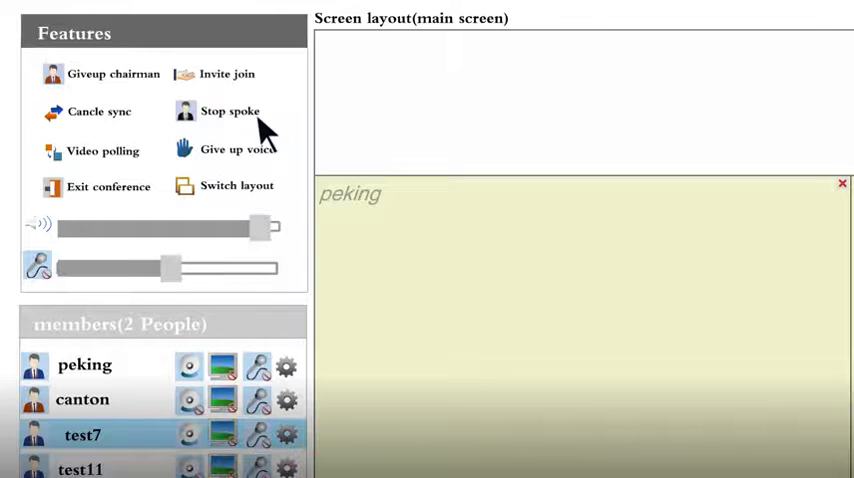
Pick the two-split layout under Switch layout, placing test7 in the second pane.
click(237, 186)
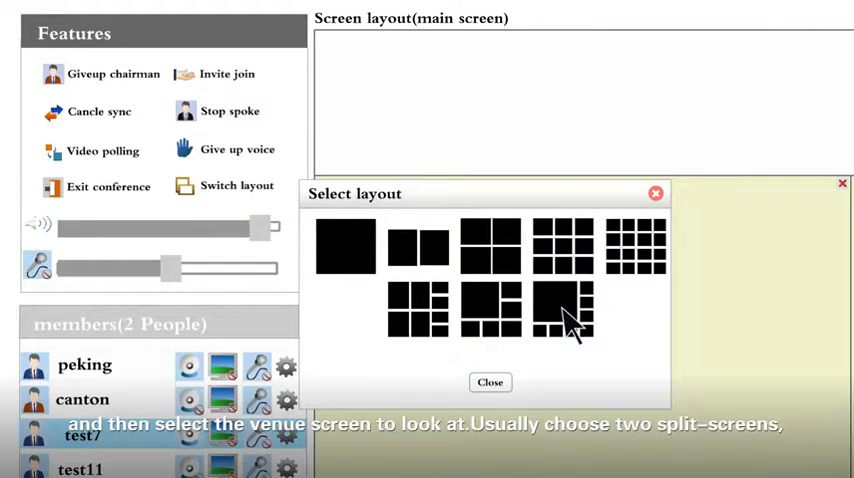
mouse_move(435, 260)
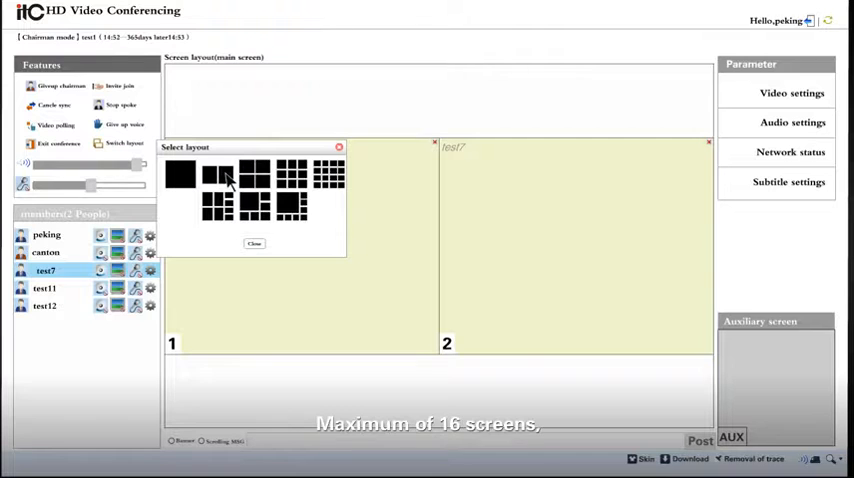
click(328, 172)
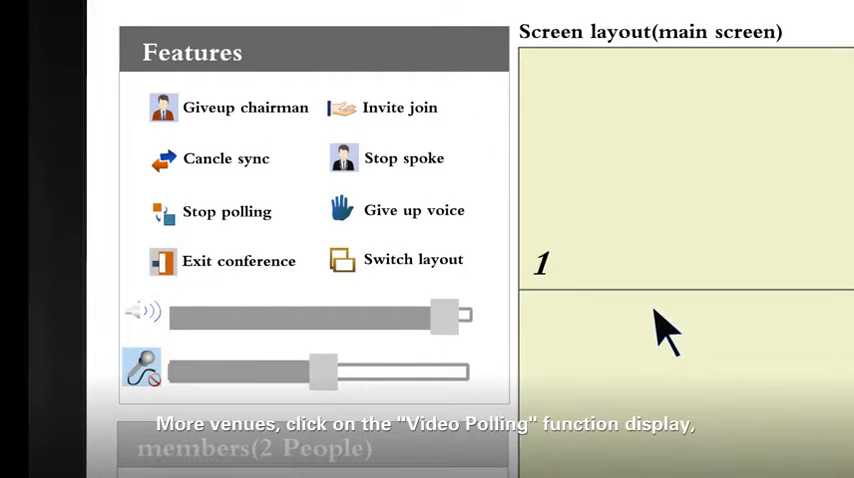
Scroll down the conference page toward the Video polling control.
scroll(down, 3)
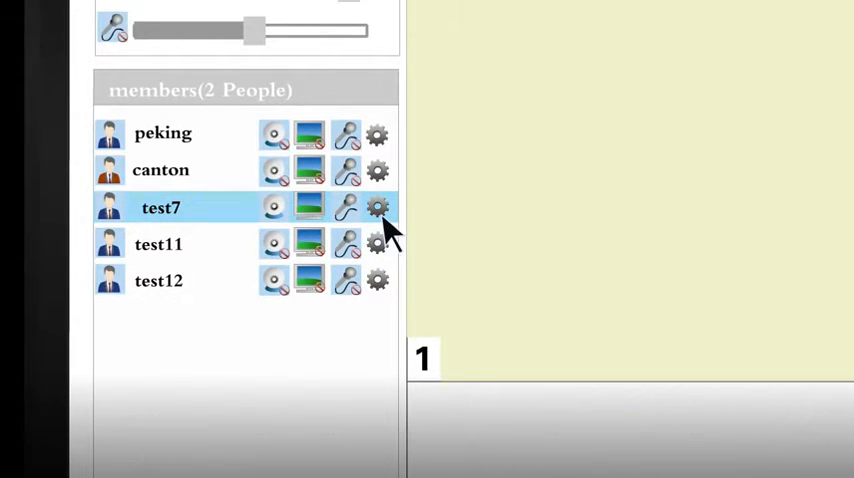
Open test7's Remote control dialog on its Video settings tab.
click(376, 207)
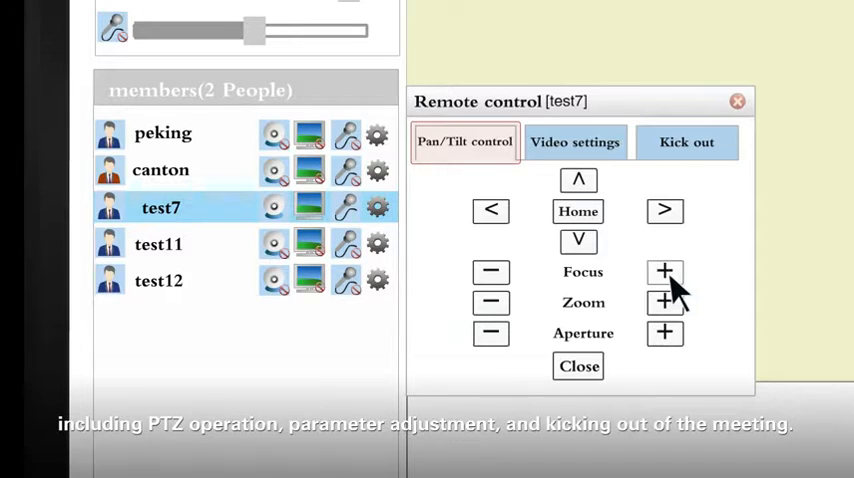
click(575, 142)
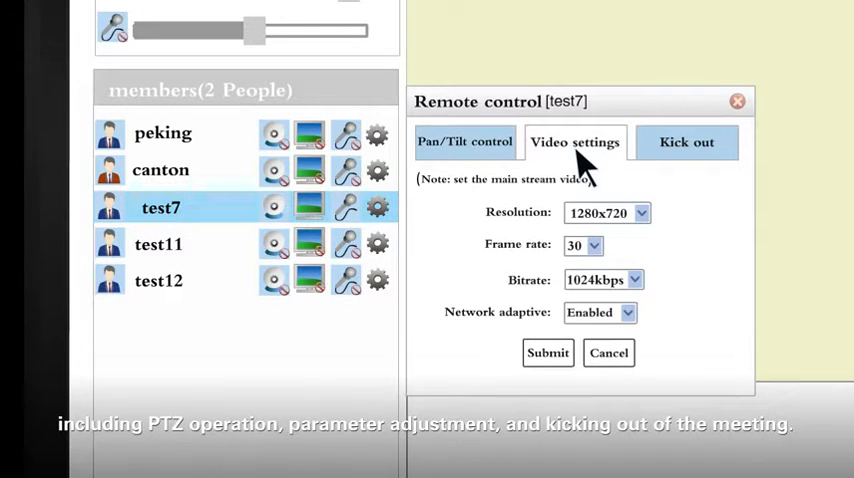
click(686, 141)
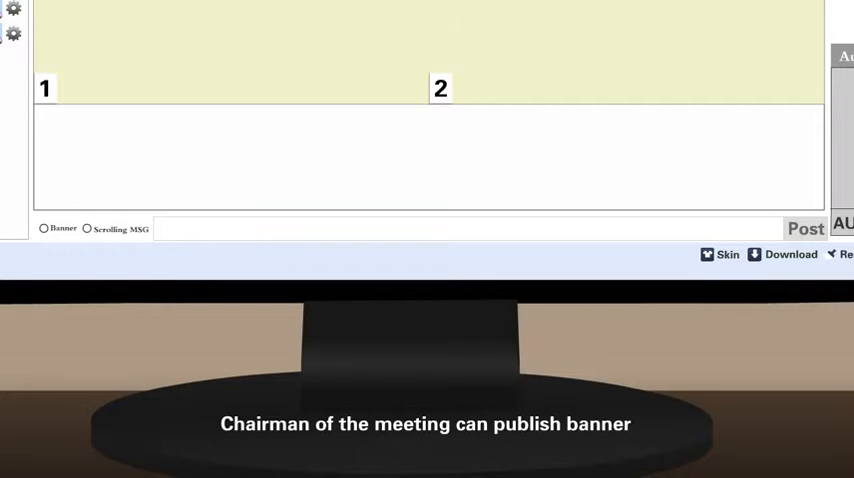
Post the banner 'we', then switch to Scrolling MSG and type 'welcome!'.
text(we)
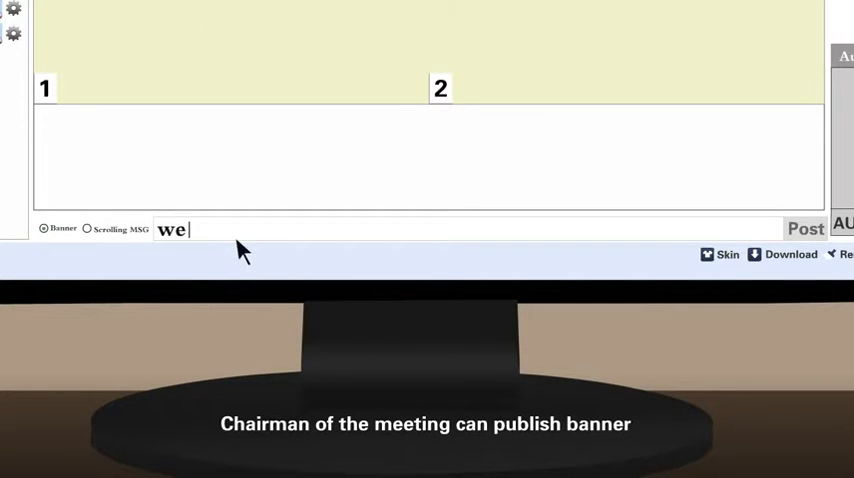
click(805, 228)
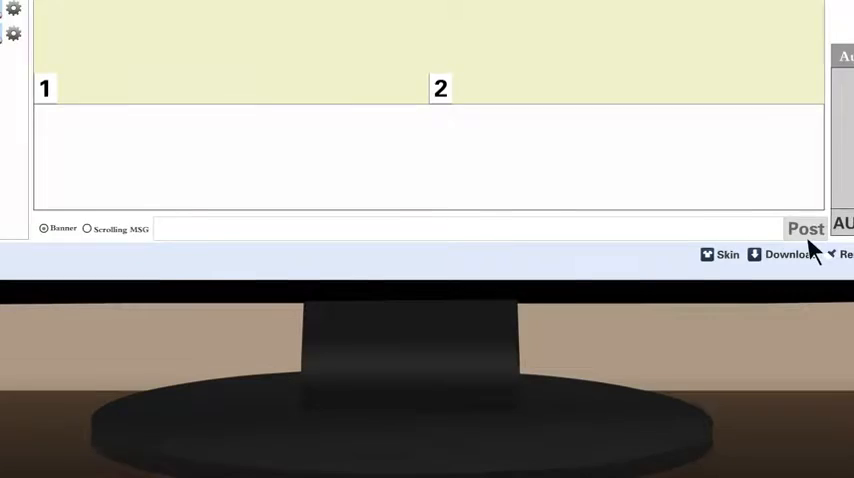
click(89, 230)
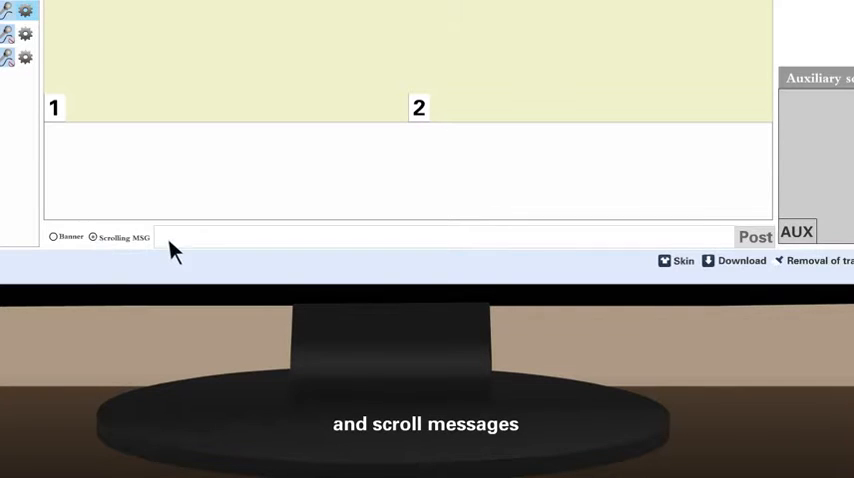
text(welcome!)
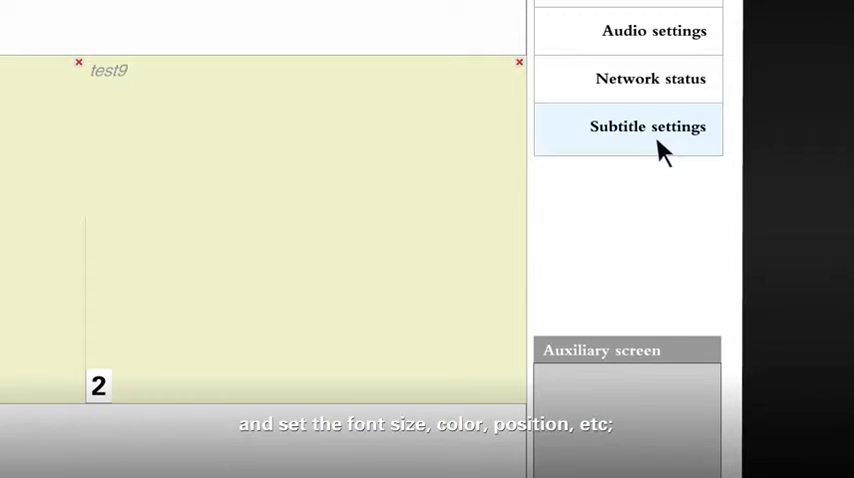
Open the Network status window from the Parameter panel.
click(648, 126)
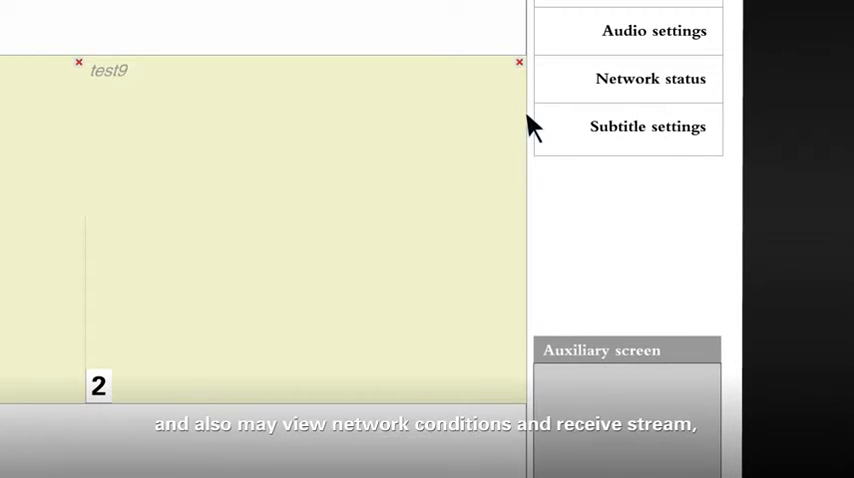
mouse_move(607, 108)
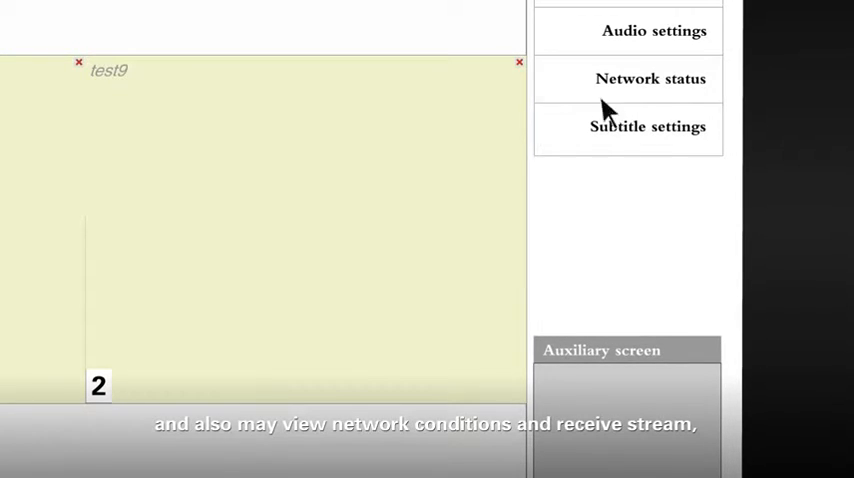
click(650, 79)
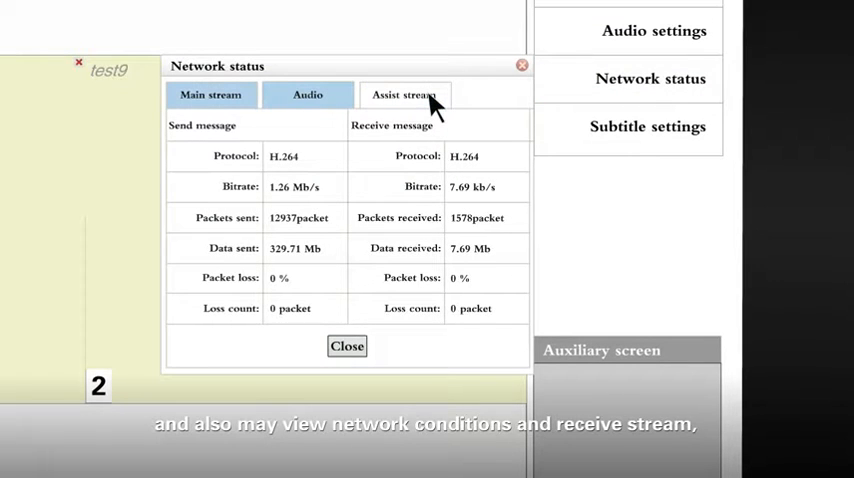